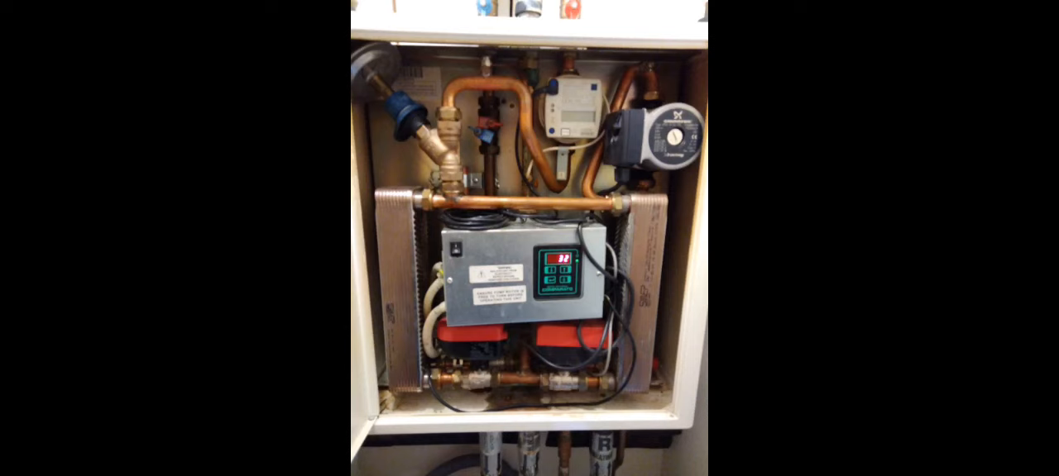
Tap the heat interface unit photo to reveal the Share, Edit, Lens and Delete toolbar.
{"action": "left_click", "coordinate": [529, 249]}
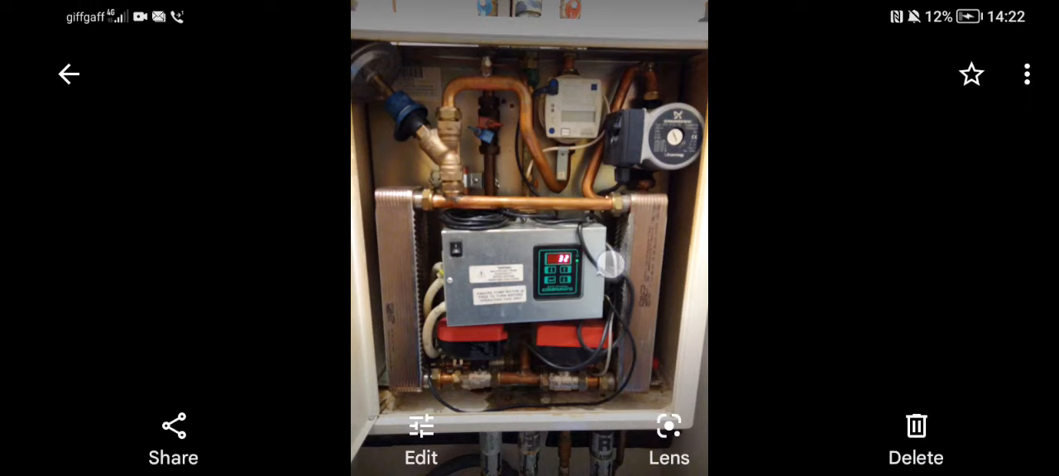